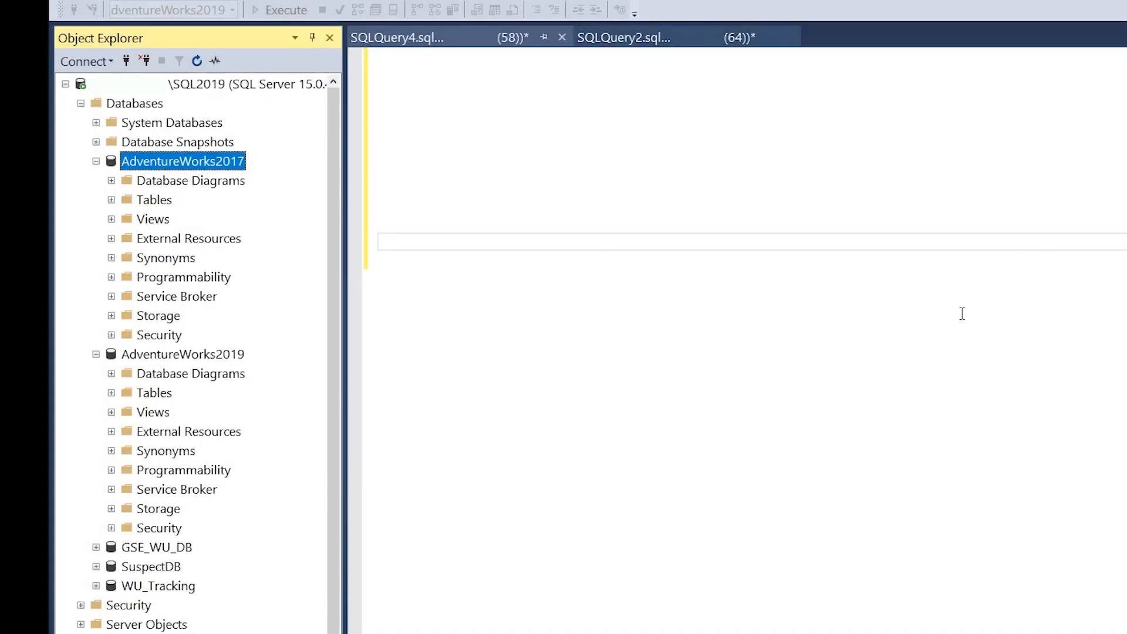
{"action": "mouse_move", "coordinate": [251, 189]}
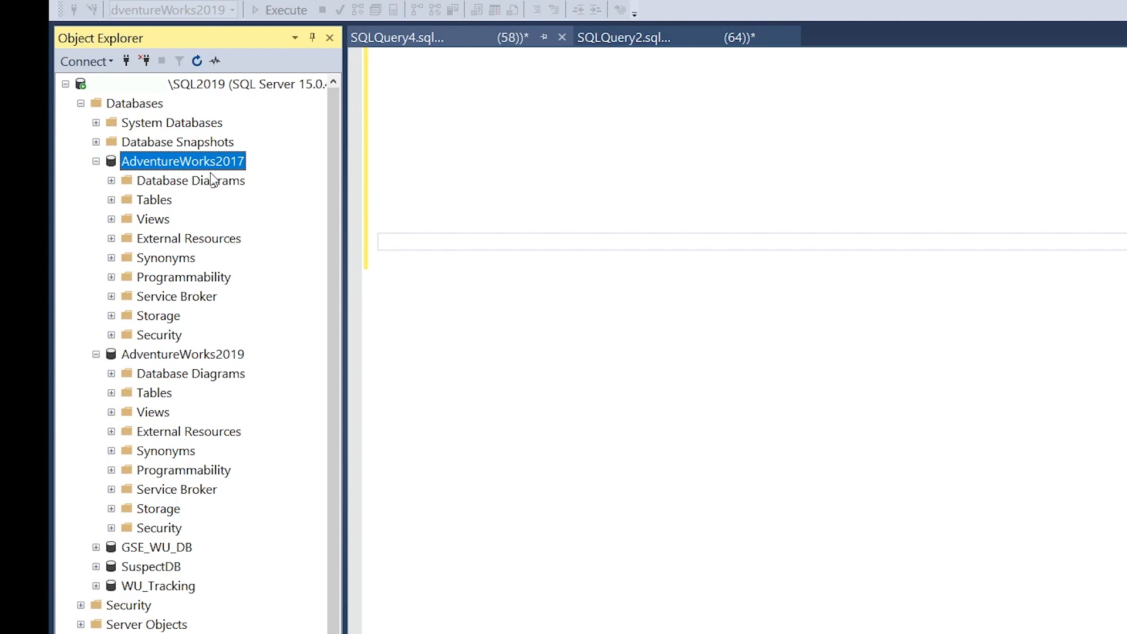
{"action": "mouse_move", "coordinate": [226, 165]}
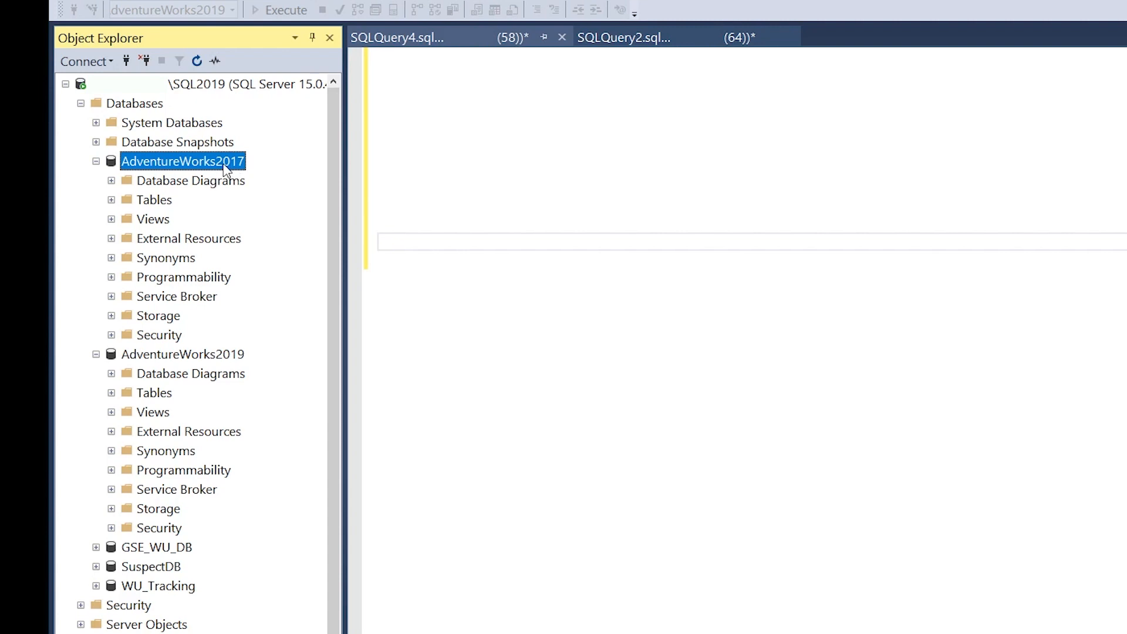
Bring up the context menu for AdventureWorks2017 in Object Explorer to reach Tasks > Shrink
{"action": "right_click", "coordinate": [183, 160]}
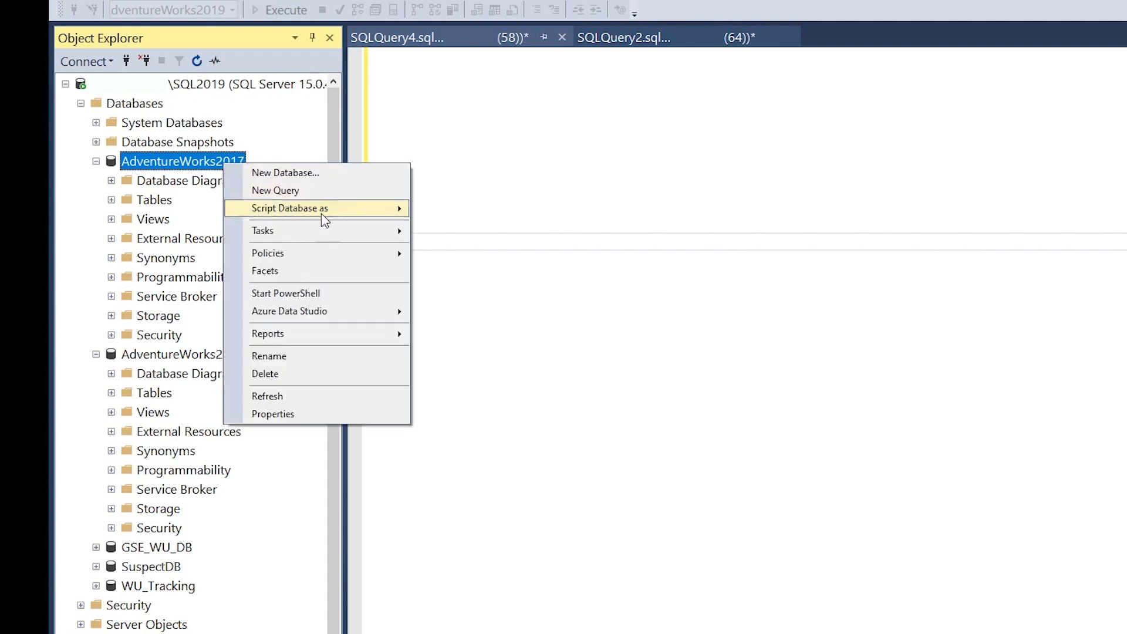
{"action": "mouse_move", "coordinate": [263, 230]}
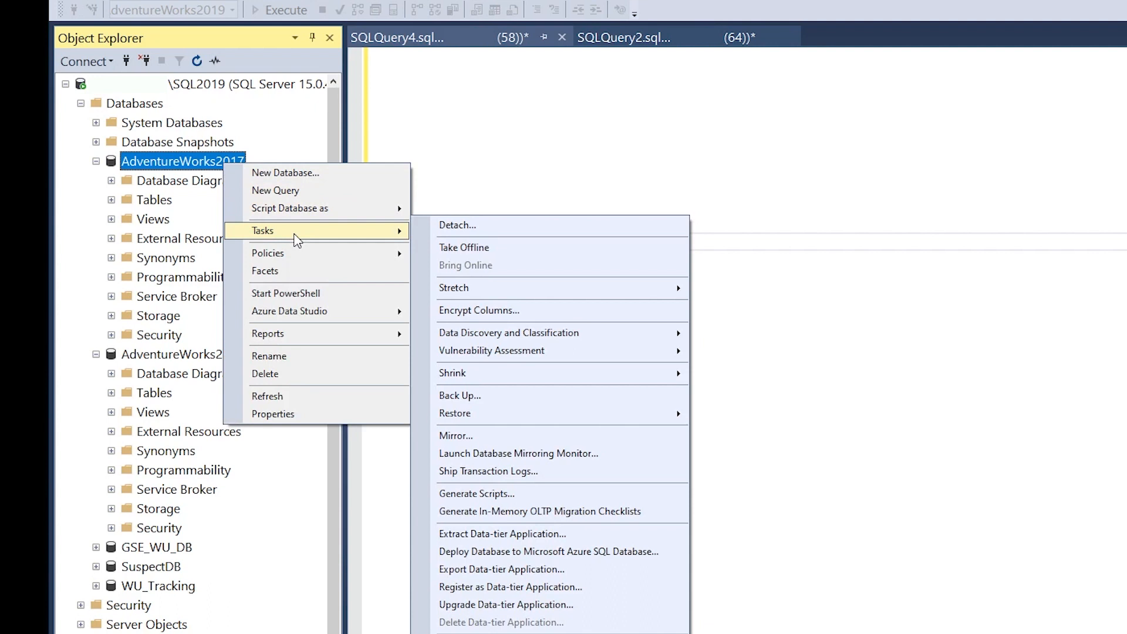
{"action": "mouse_move", "coordinate": [551, 435]}
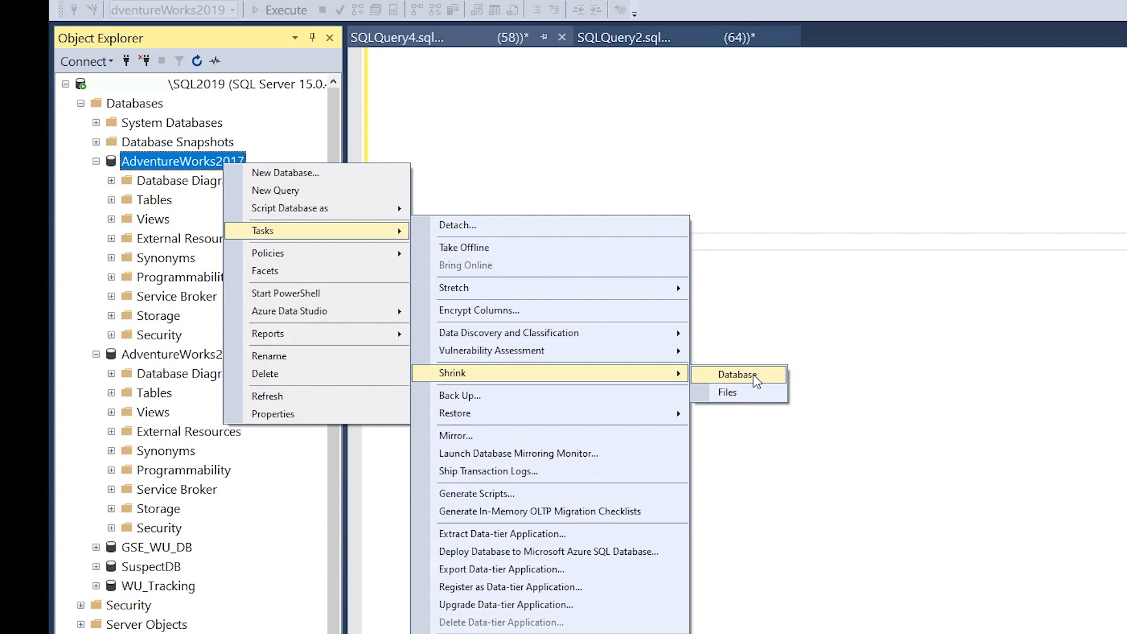
{"action": "mouse_move", "coordinate": [762, 382]}
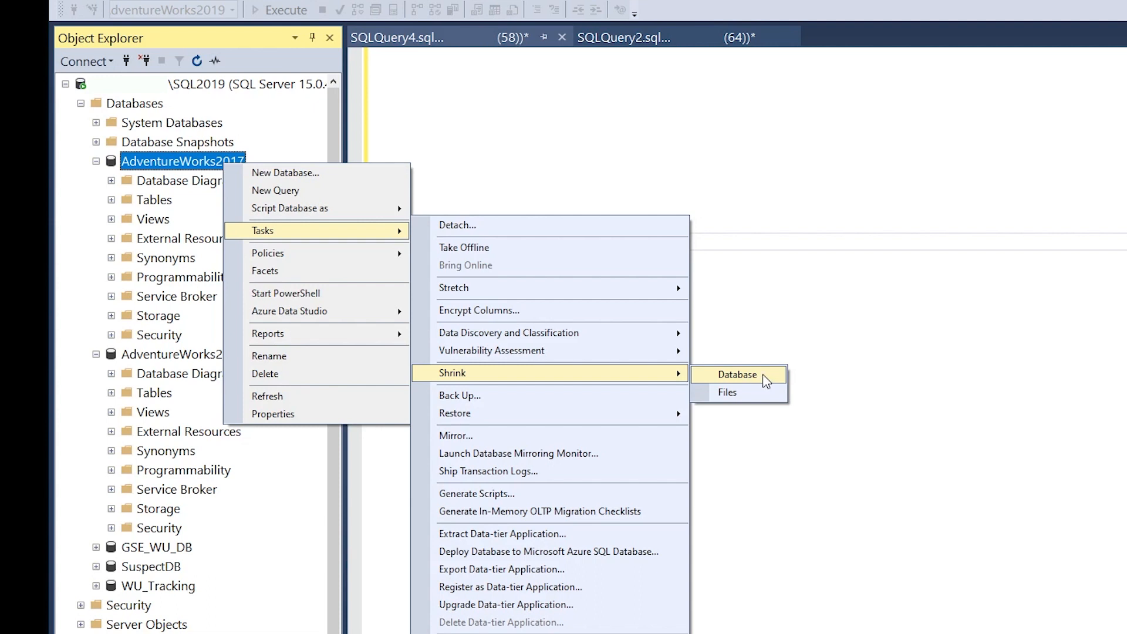
{"action": "mouse_move", "coordinate": [727, 392]}
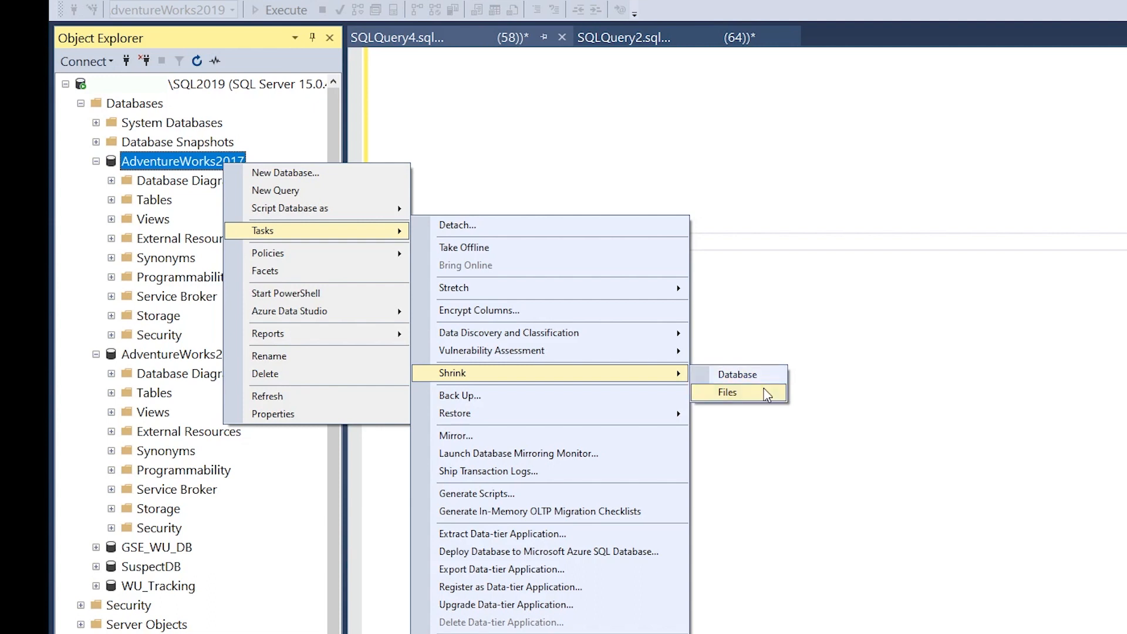
Choose Shrink > Files and set the Shrink File dialog's file type to Log
{"action": "left_click", "coordinate": [726, 392]}
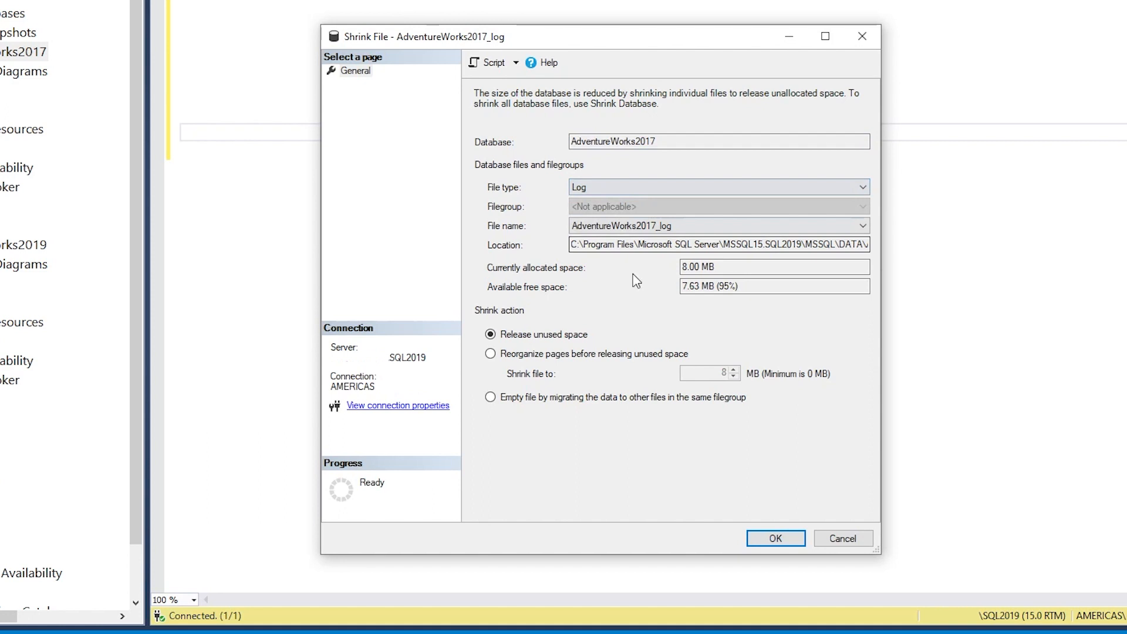
{"action": "left_click", "coordinate": [491, 333]}
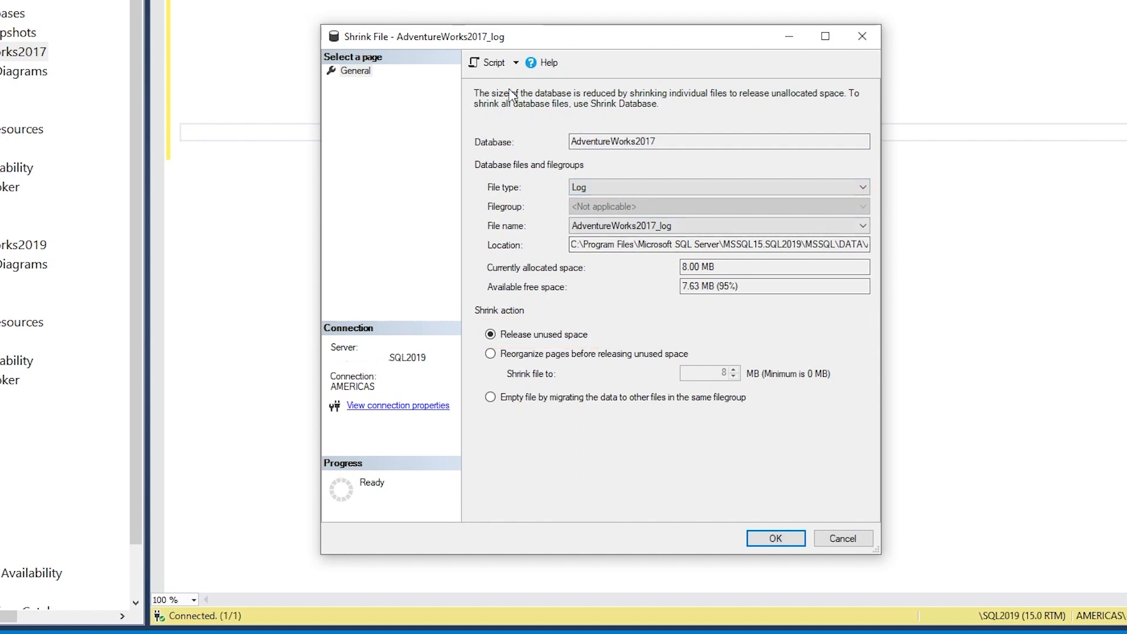
Script the log-file shrink action to the clipboard from the Shrink File dialog
{"action": "left_click", "coordinate": [514, 63]}
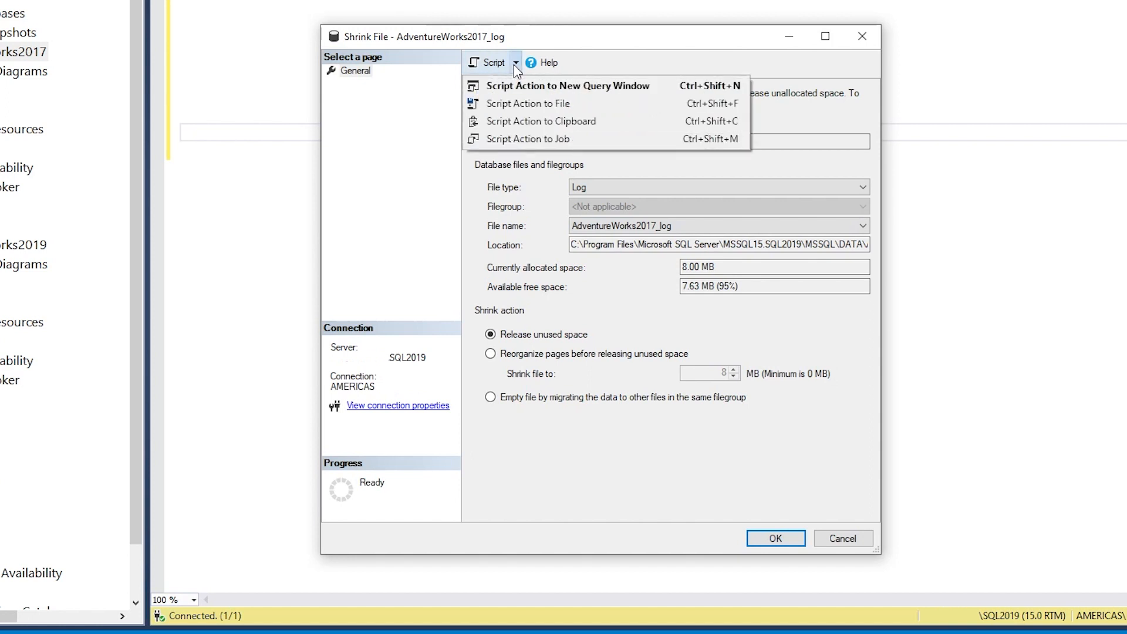
{"action": "mouse_move", "coordinate": [540, 121]}
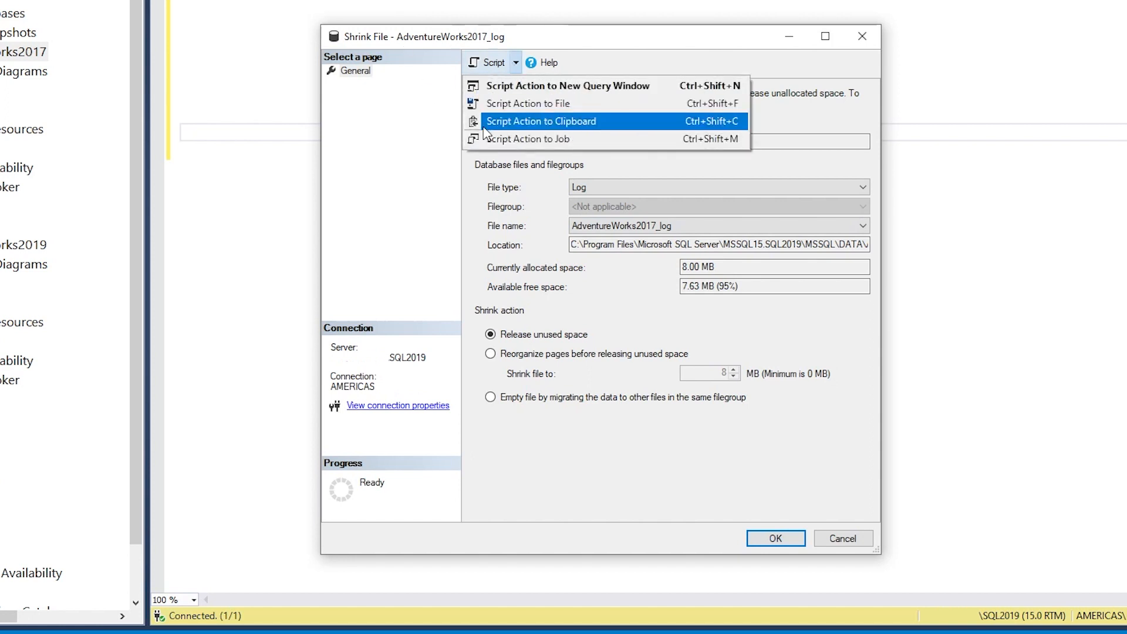
{"action": "mouse_move", "coordinate": [592, 129]}
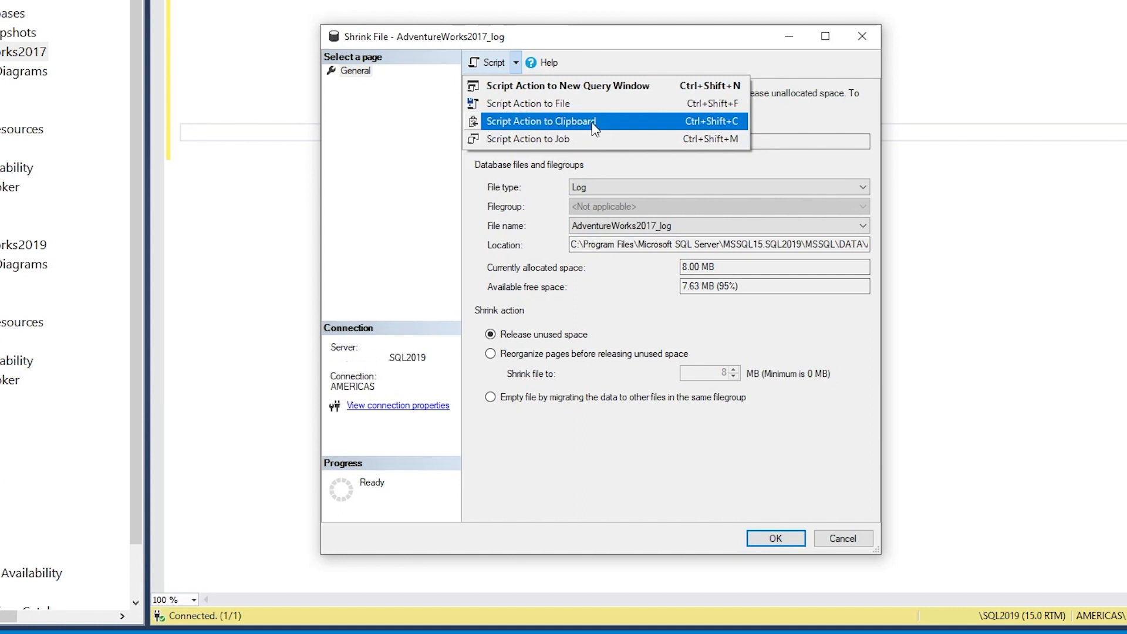
{"action": "left_click", "coordinate": [540, 121]}
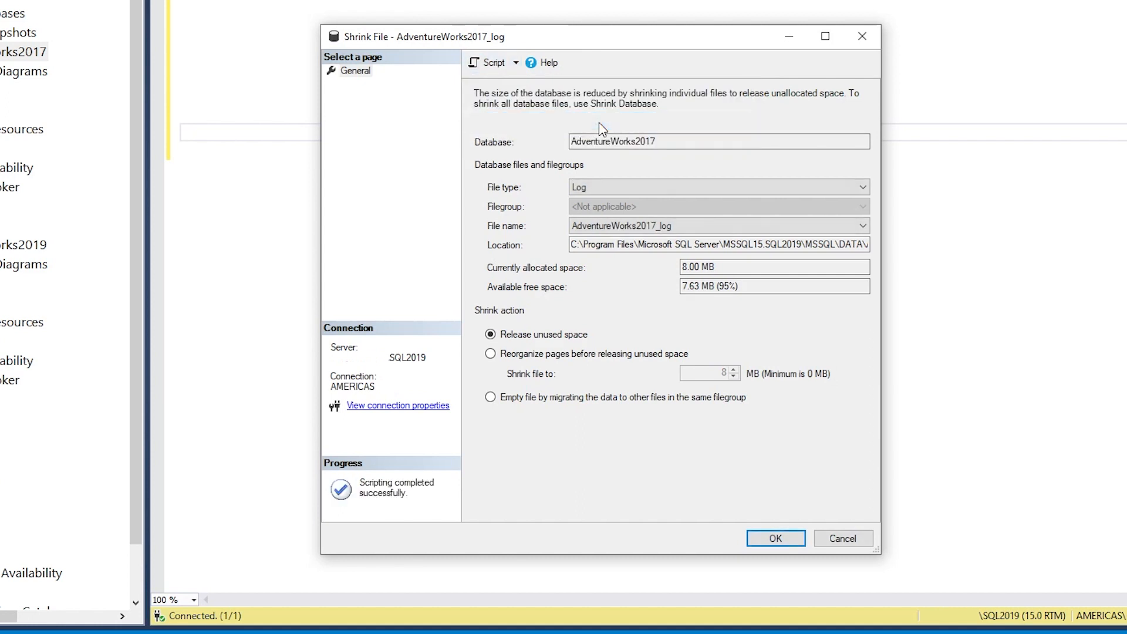
{"action": "mouse_move", "coordinate": [669, 546]}
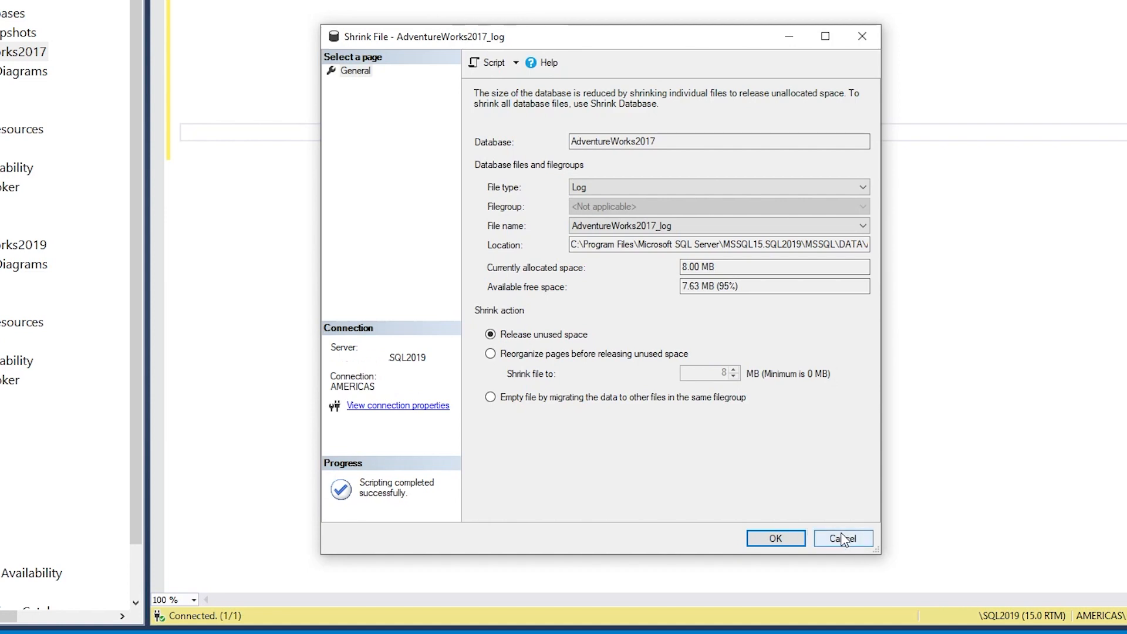
Cancel the dialog and execute the DBCC SHRINKFILE TRUNCATEONLY script for AdventureWorks2017_log, returning size 1024
{"action": "left_click", "coordinate": [841, 538]}
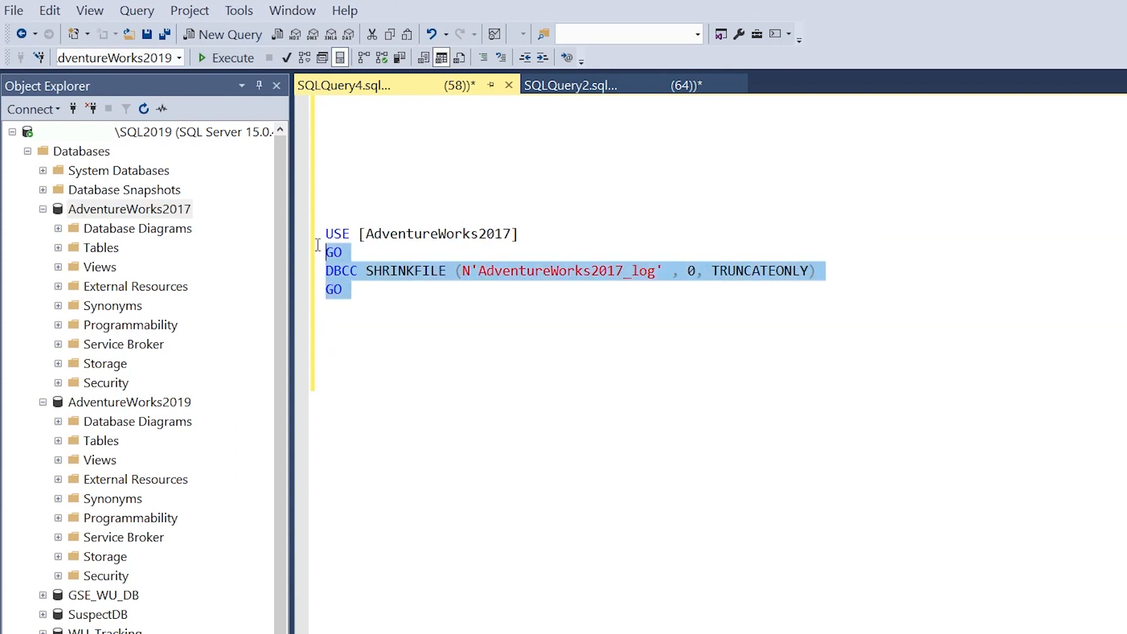
{"action": "left_click", "coordinate": [228, 58]}
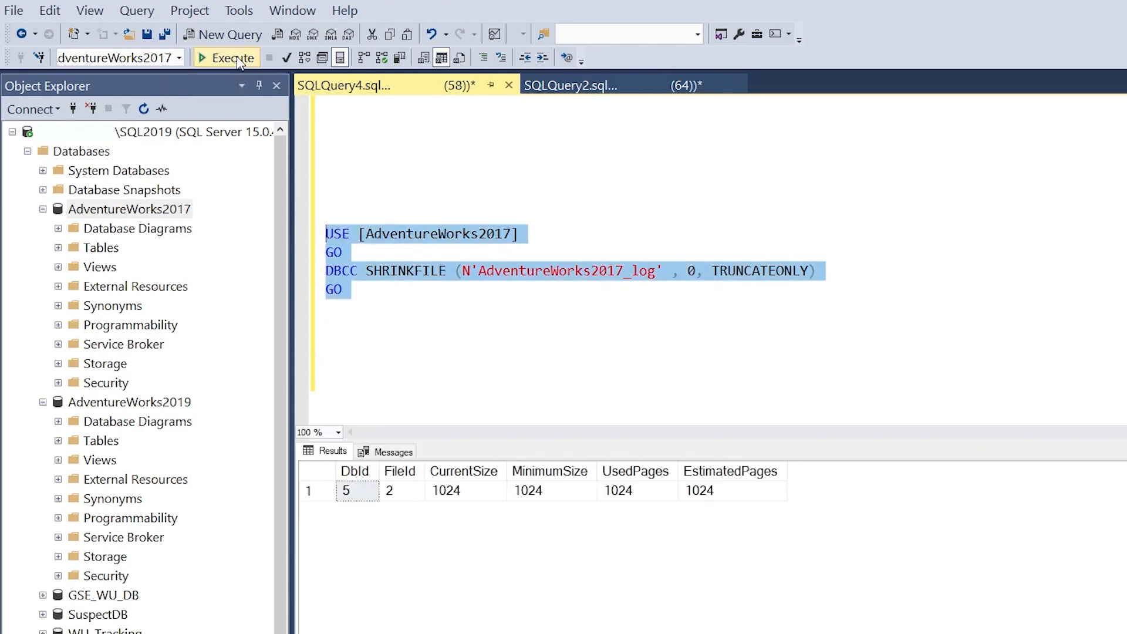
{"action": "left_click", "coordinate": [225, 57]}
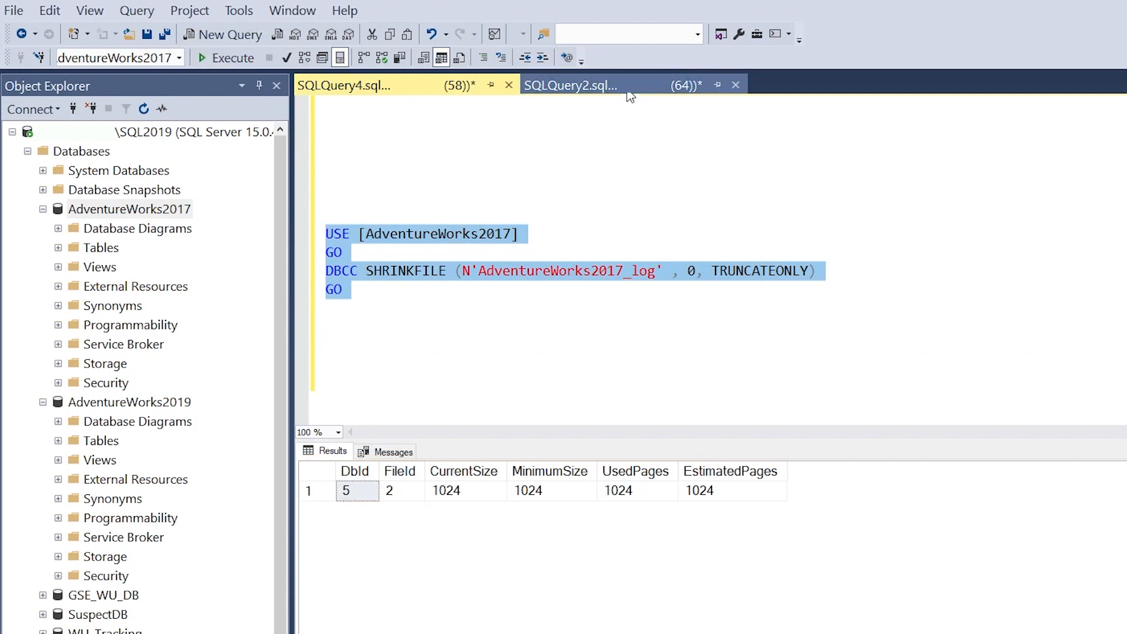
In SQLQuery2, run the sys.database_files free-space query, showing 3.5625 MB available in the log
{"action": "left_click", "coordinate": [570, 85]}
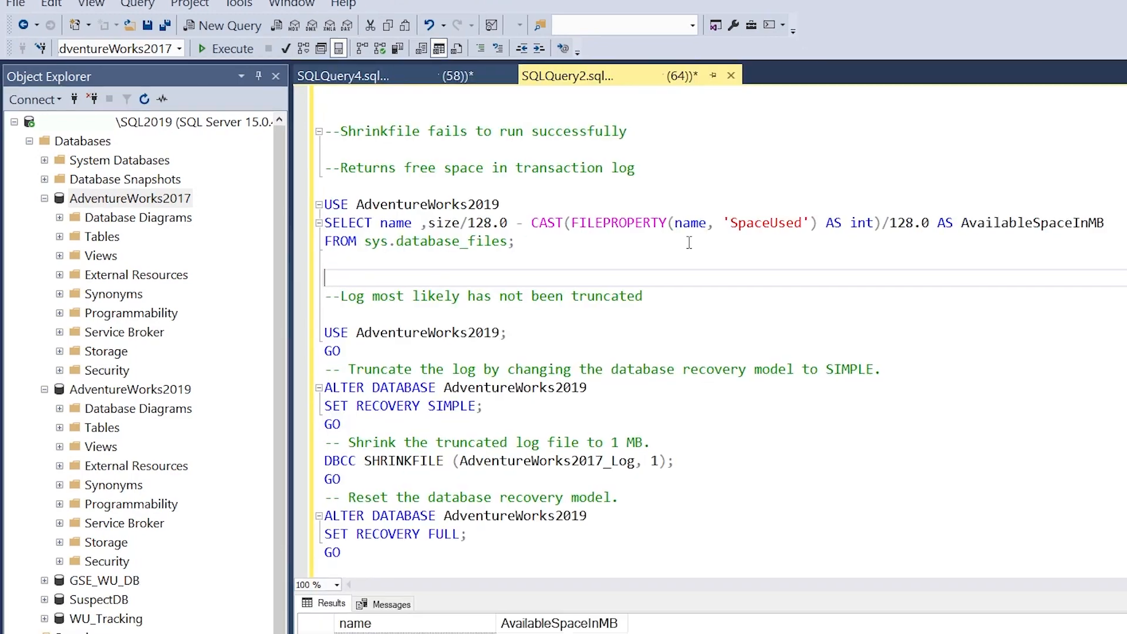
{"action": "left_click", "coordinate": [233, 48]}
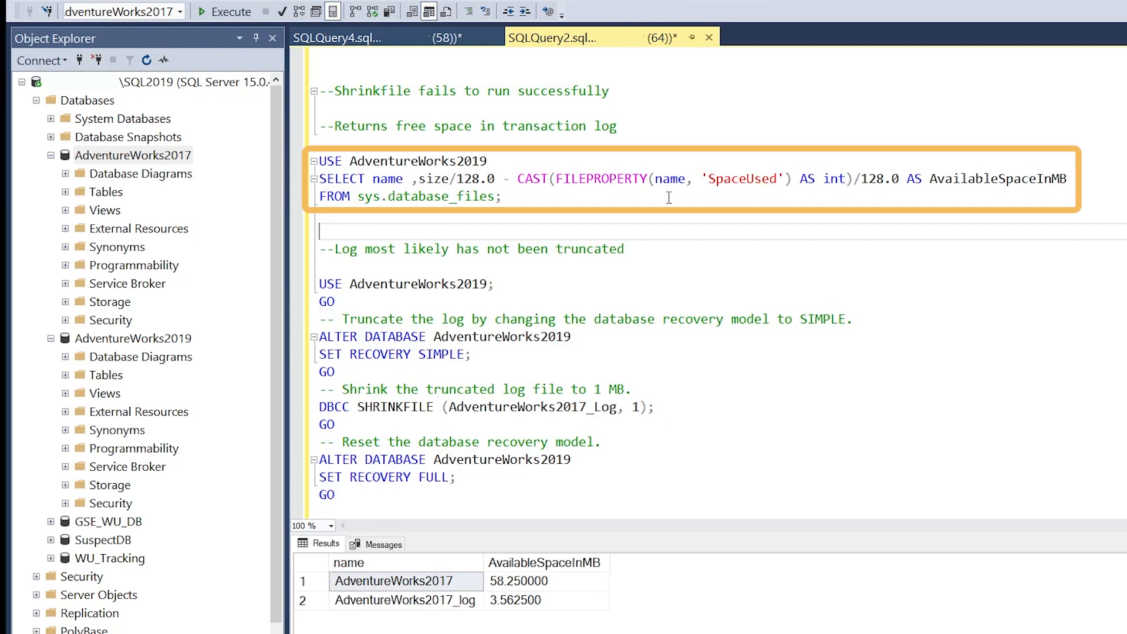
{"action": "left_click_drag", "start_coordinate": [320, 161], "coordinate": [501, 196]}
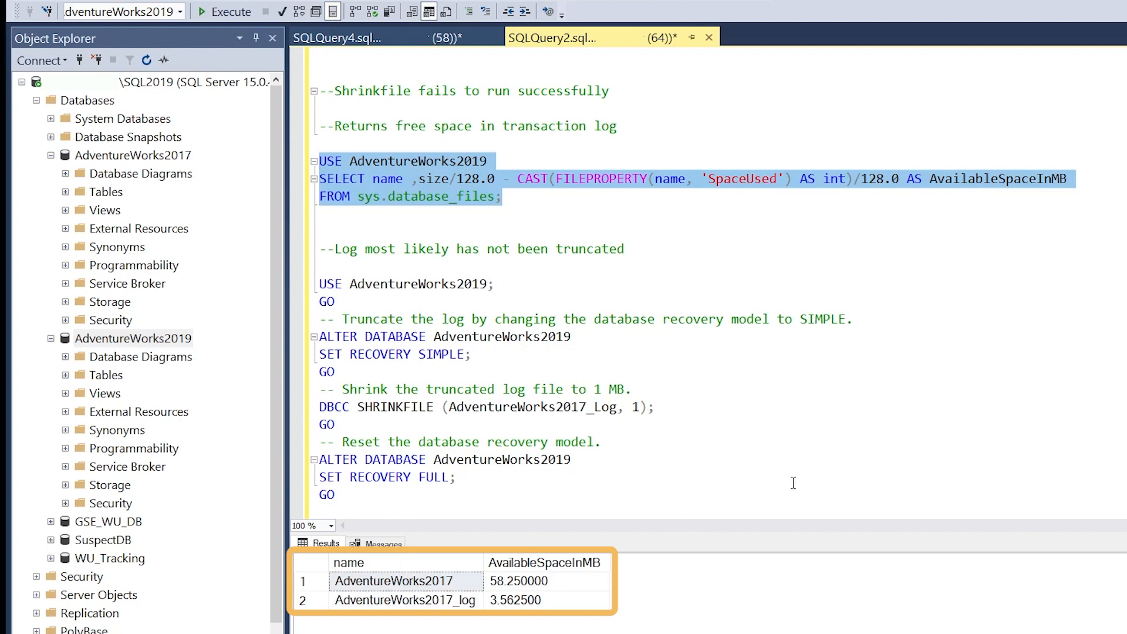
{"action": "mouse_move", "coordinate": [583, 627]}
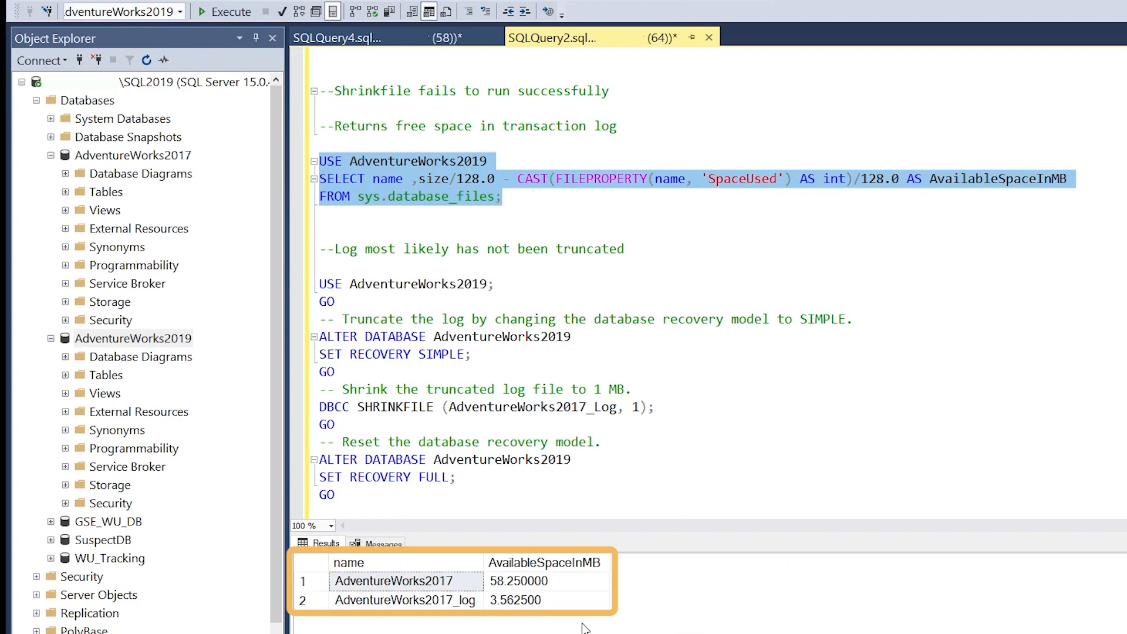
{"action": "mouse_move", "coordinate": [520, 627]}
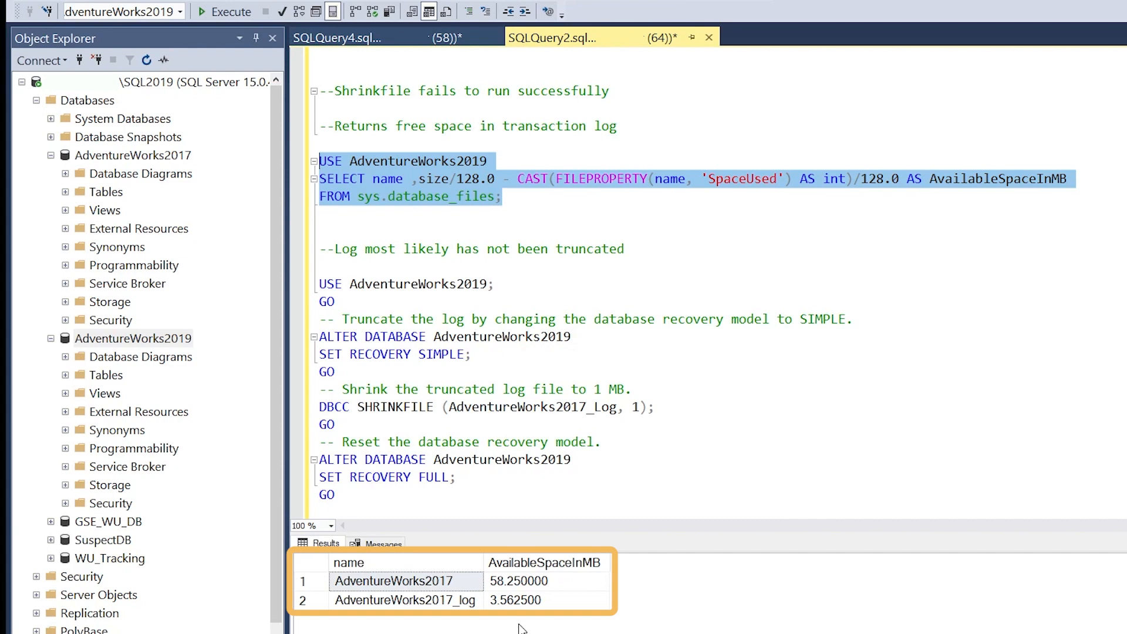
{"action": "mouse_move", "coordinate": [513, 572]}
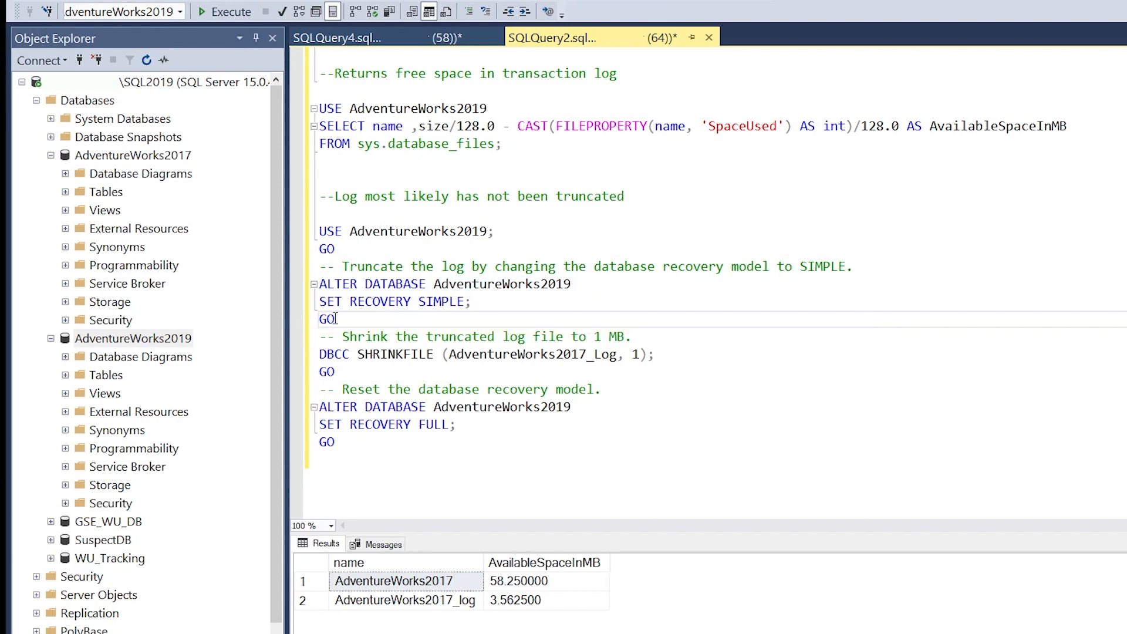
Execute ALTER DATABASE AdventureWorks2019 SET RECOVERY SIMPLE
{"action": "left_click_drag", "start_coordinate": [319, 282], "coordinate": [334, 319]}
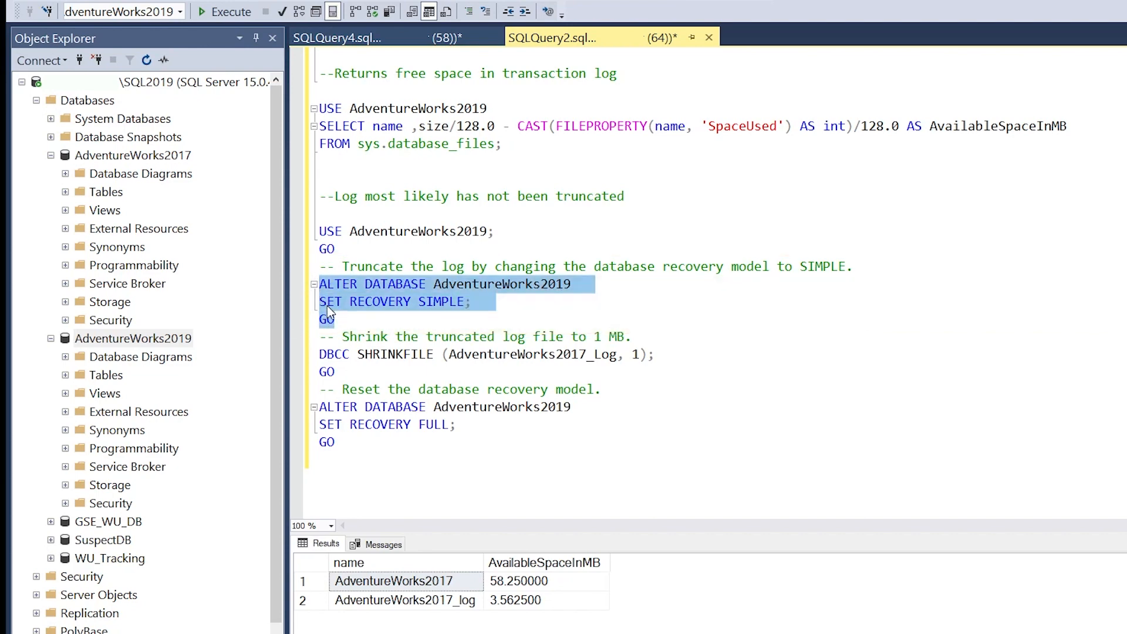
{"action": "left_click", "coordinate": [225, 12]}
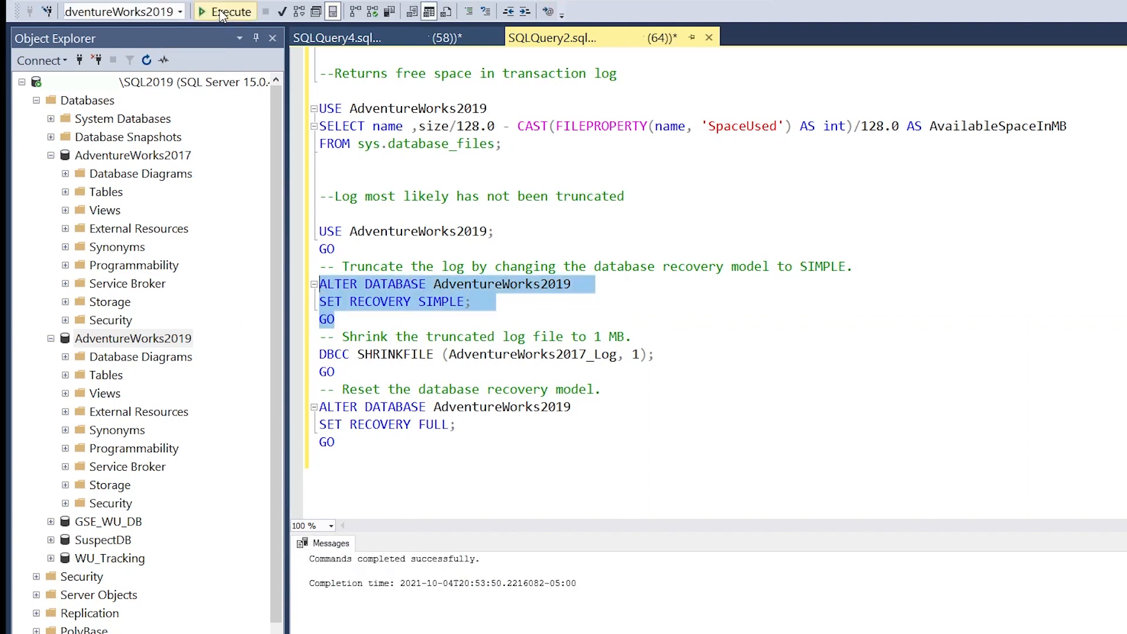
{"action": "mouse_move", "coordinate": [598, 368]}
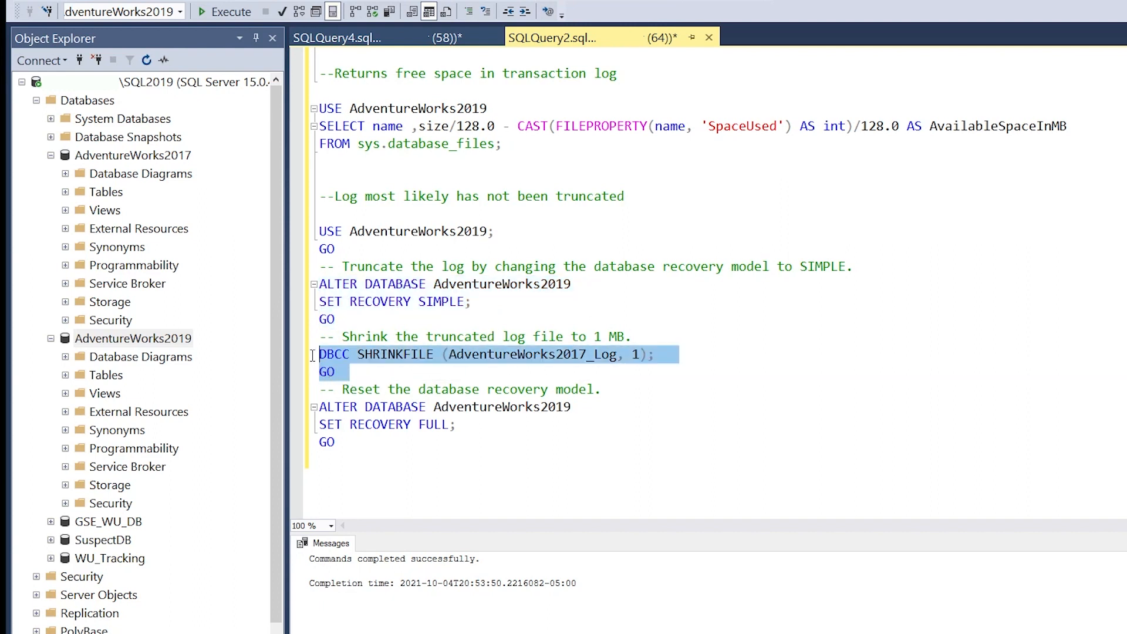
{"action": "mouse_move", "coordinate": [477, 381]}
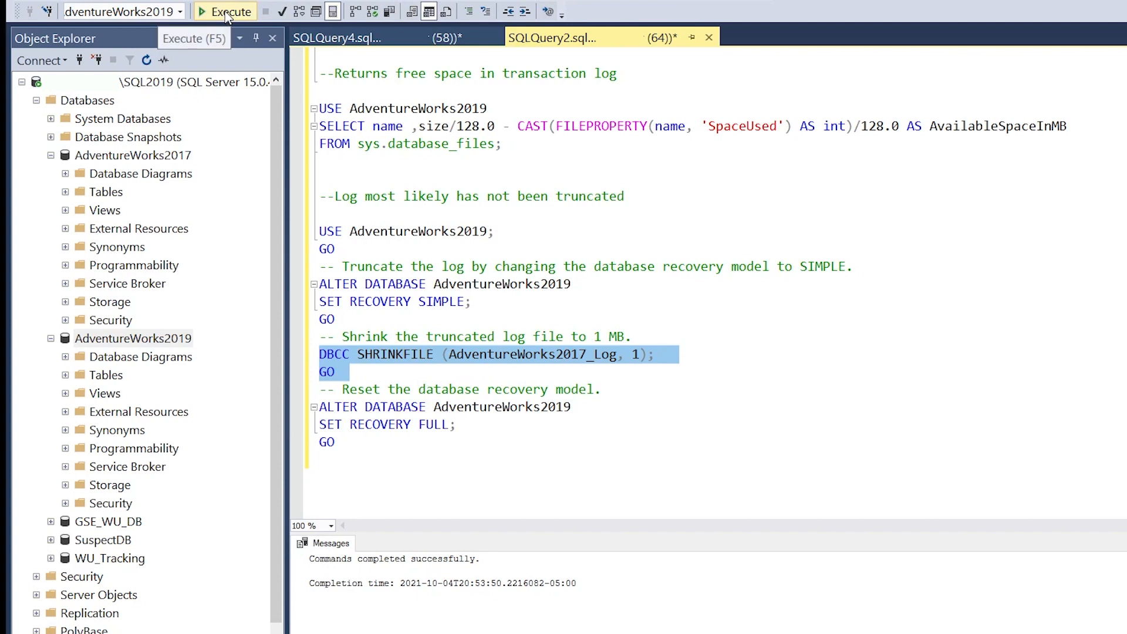
Execute DBCC SHRINKFILE on the log, bringing its current size down to 497
{"action": "left_click", "coordinate": [225, 11]}
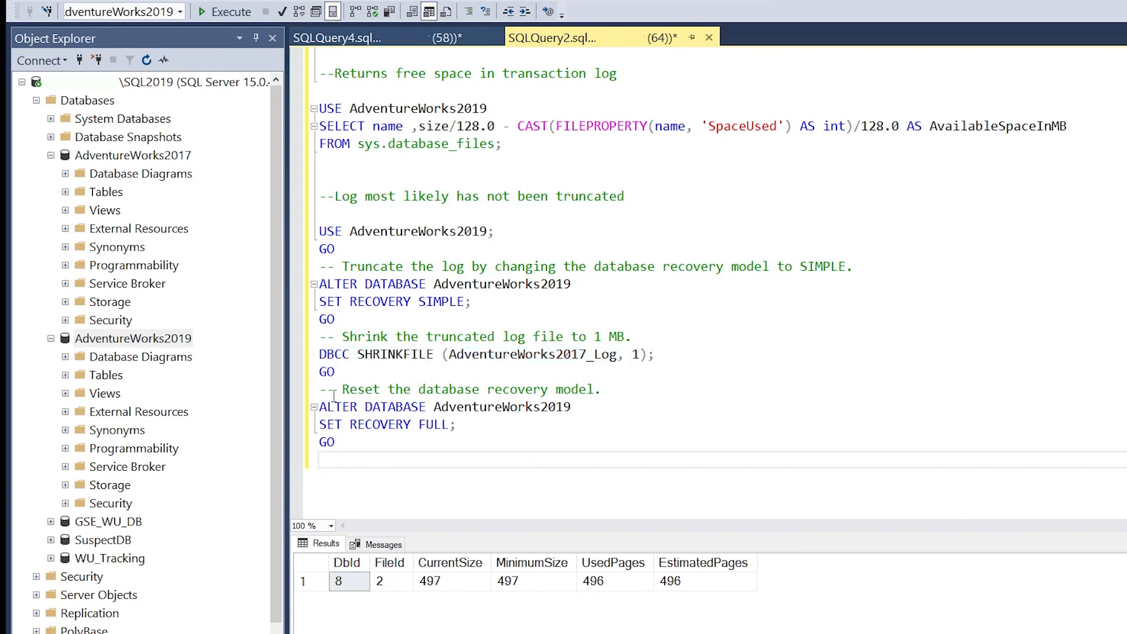
Execute ALTER DATABASE AdventureWorks2019 SET RECOVERY FULL
{"action": "left_click_drag", "start_coordinate": [318, 407], "coordinate": [361, 426]}
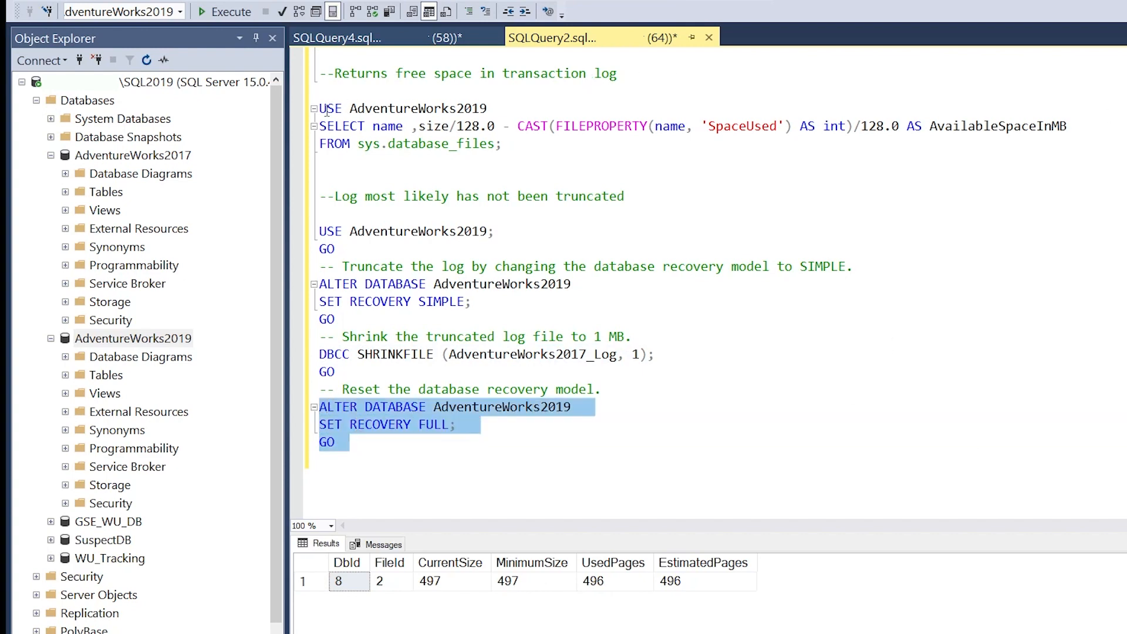
{"action": "left_click", "coordinate": [225, 12]}
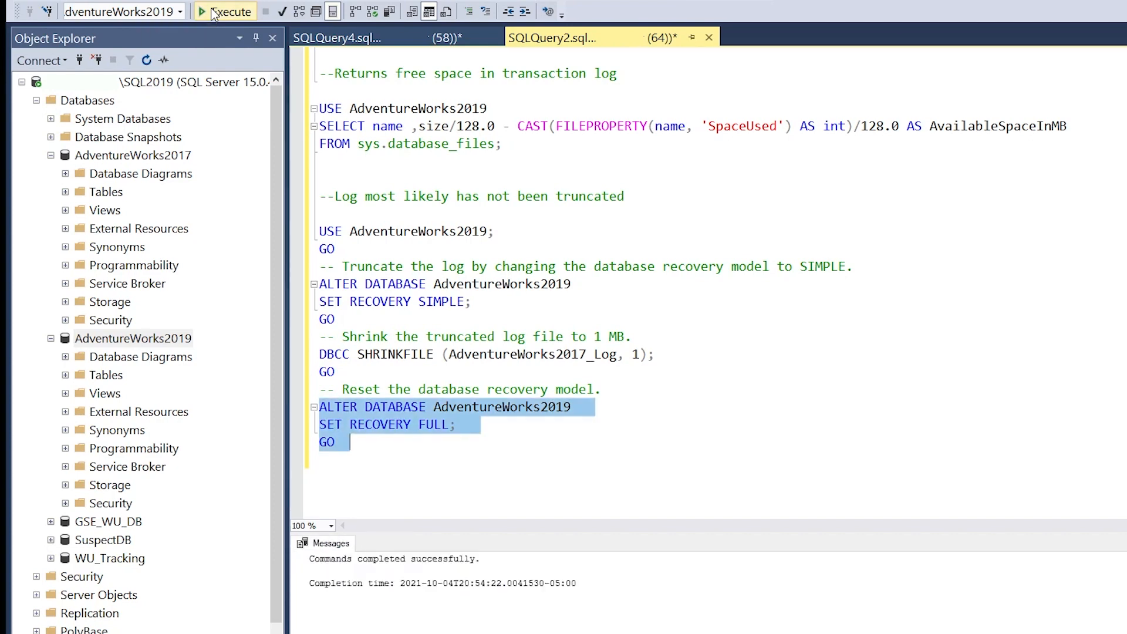